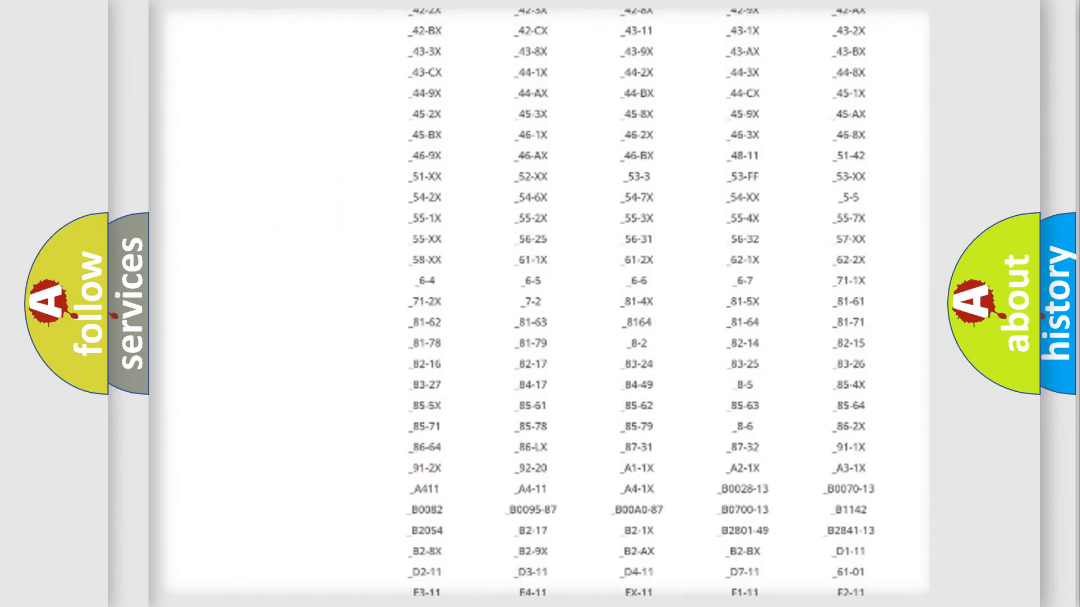
scroll(down, 3)
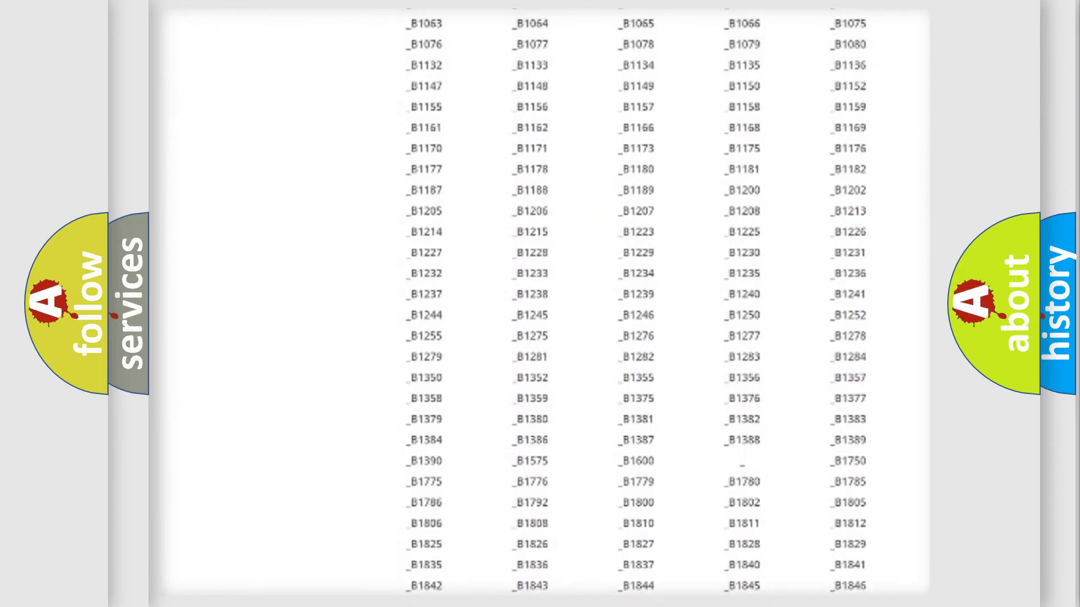